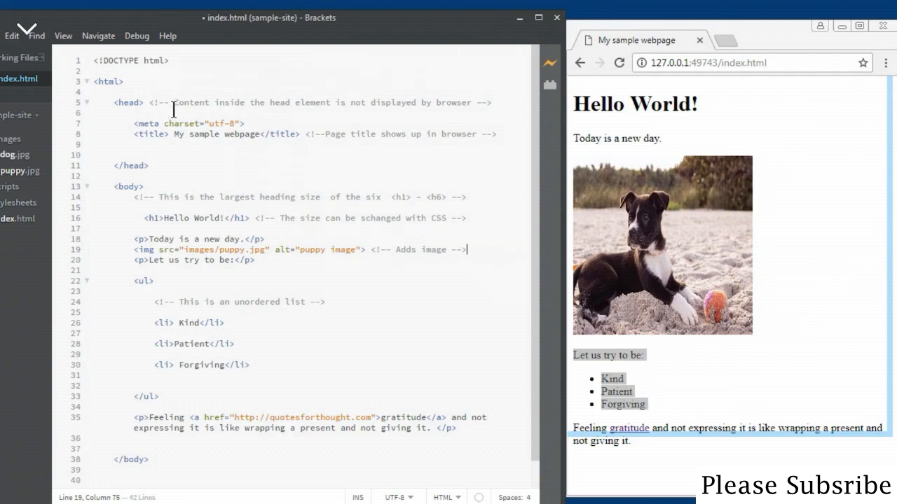
mouse_move(377, 108)
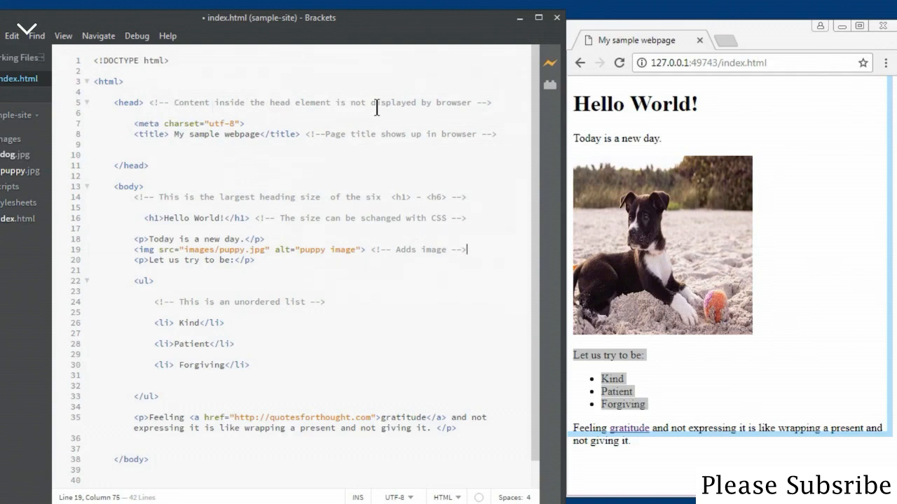
mouse_move(482, 114)
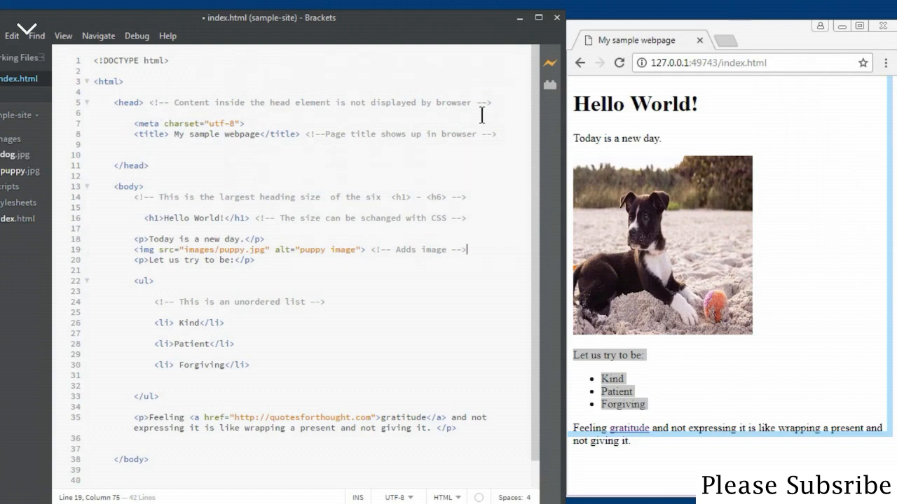
mouse_move(495, 113)
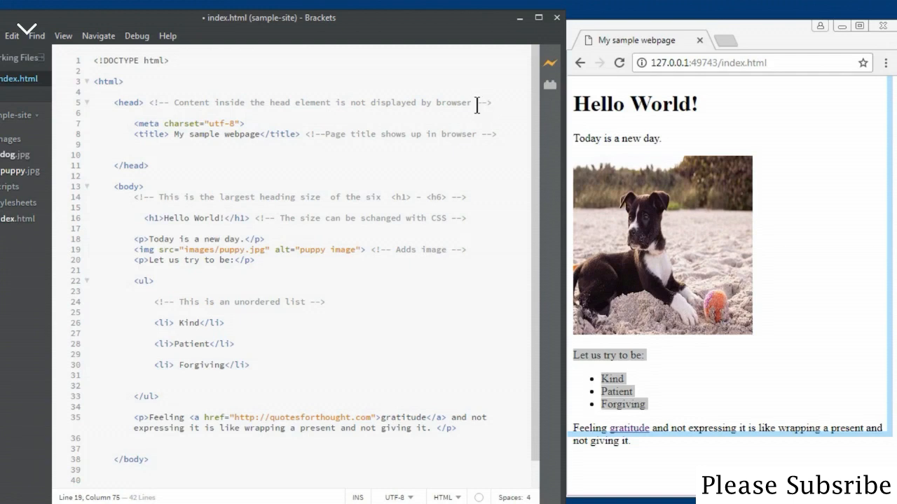
mouse_move(312, 117)
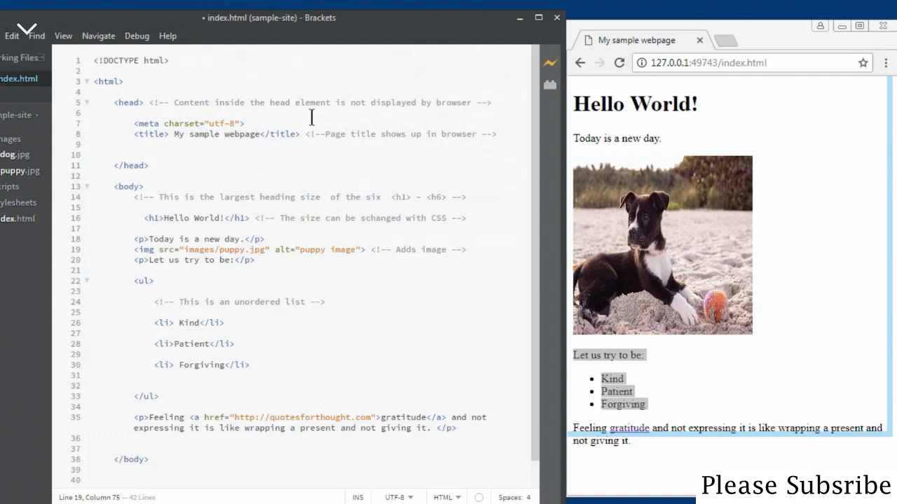
mouse_move(272, 471)
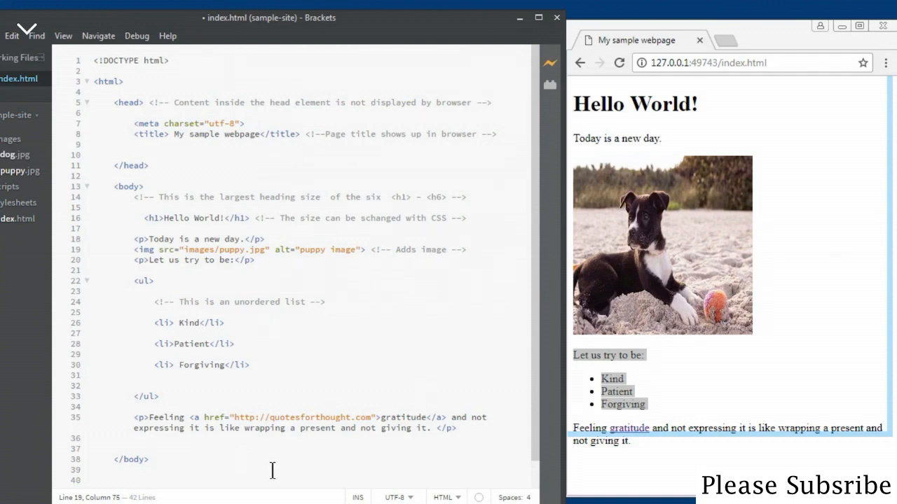
mouse_move(714, 361)
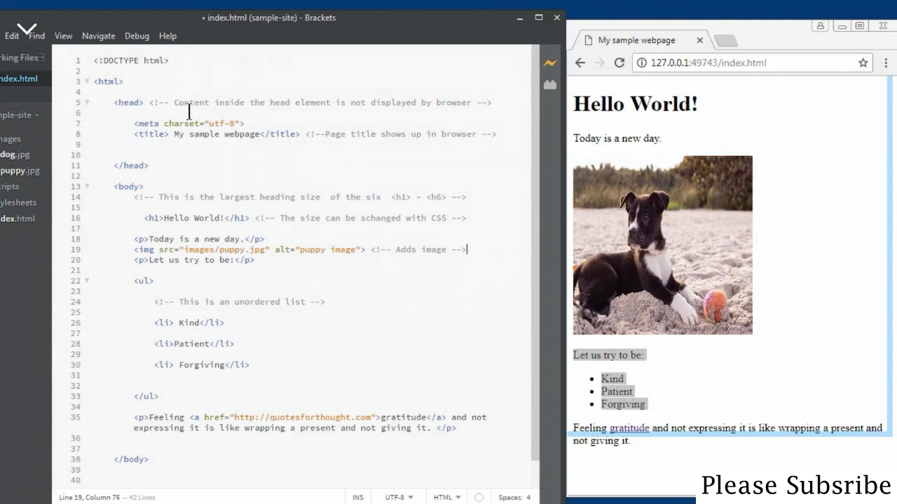
mouse_move(344, 115)
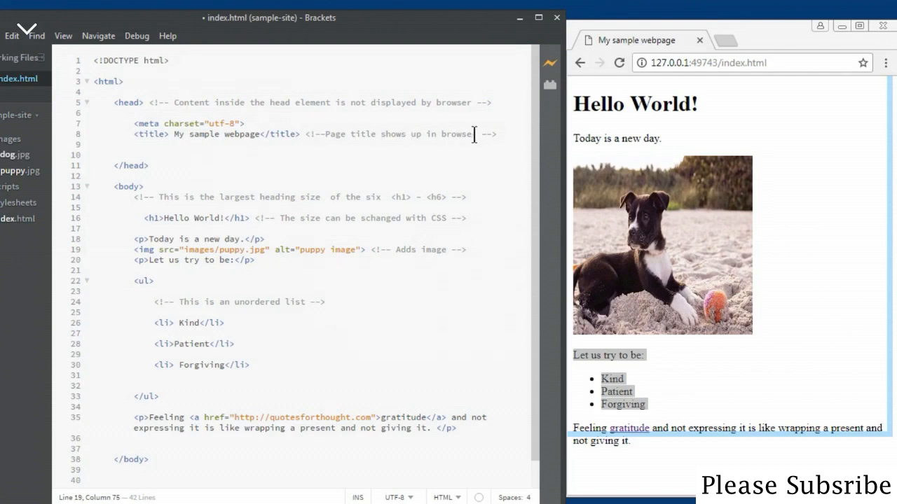
mouse_move(176, 199)
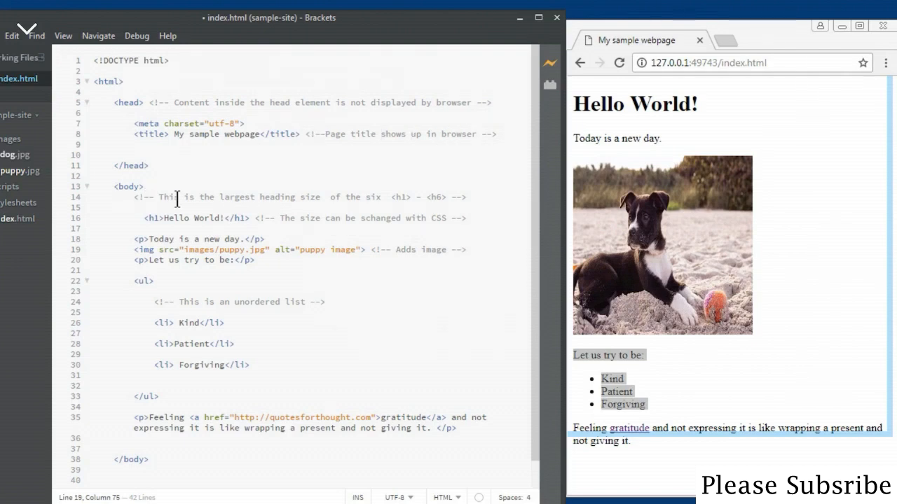
mouse_move(291, 196)
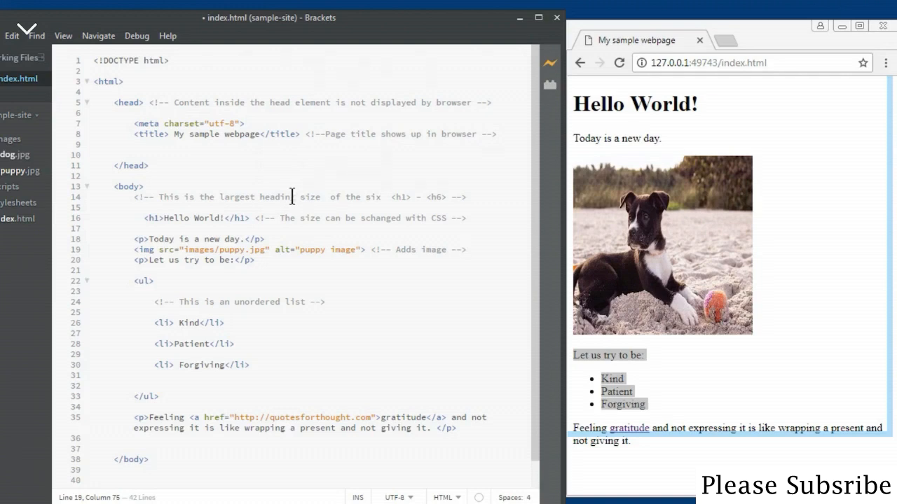
mouse_move(564, 179)
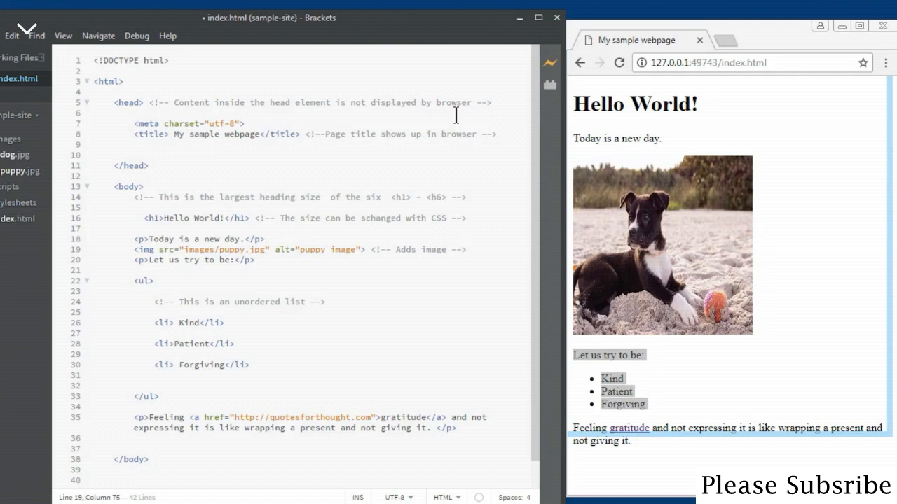
mouse_move(455, 116)
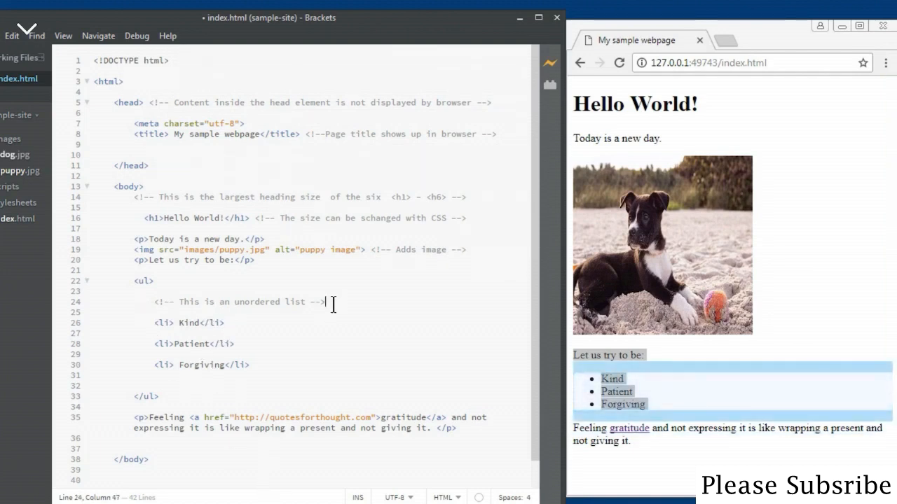
- Leave the line 24 list comment unclosed at '--' so Kind, Patient, Forgiving vanish from preview
key(BackSpace)
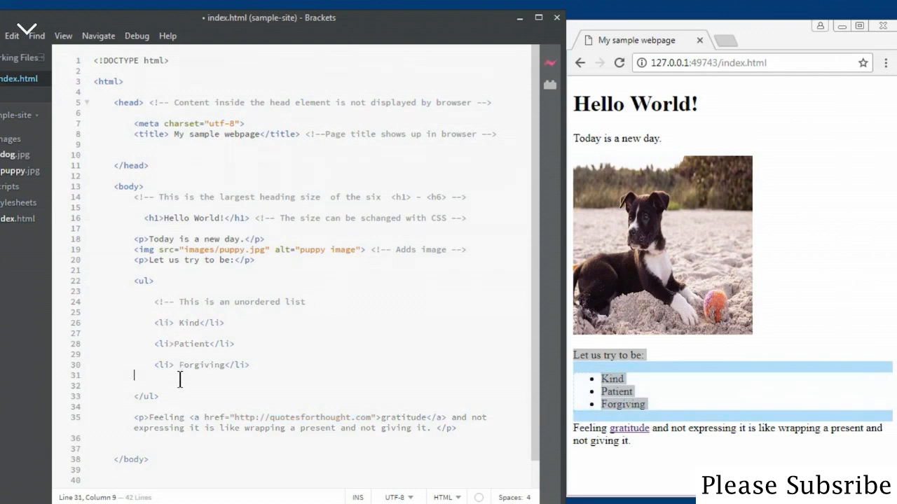
text(--)
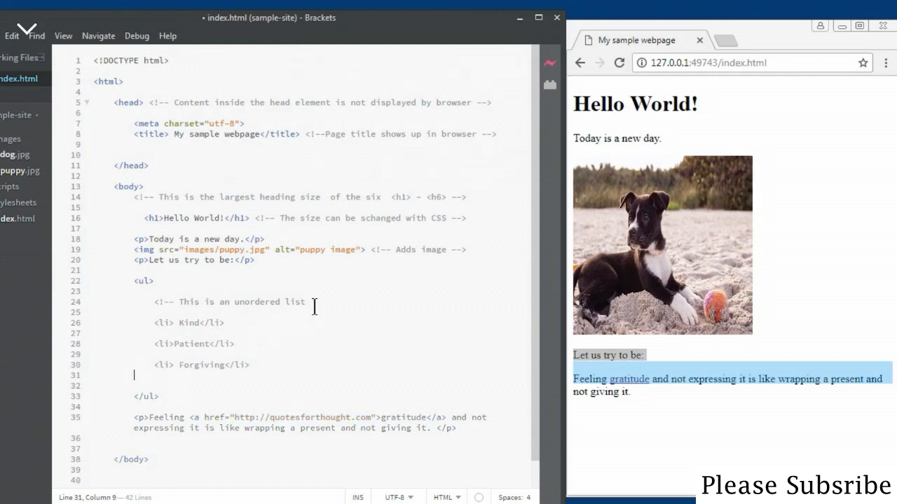
- Restore the '-->' closing on the line 24 comment so the list reappears in preview
click(317, 305)
text( -->)
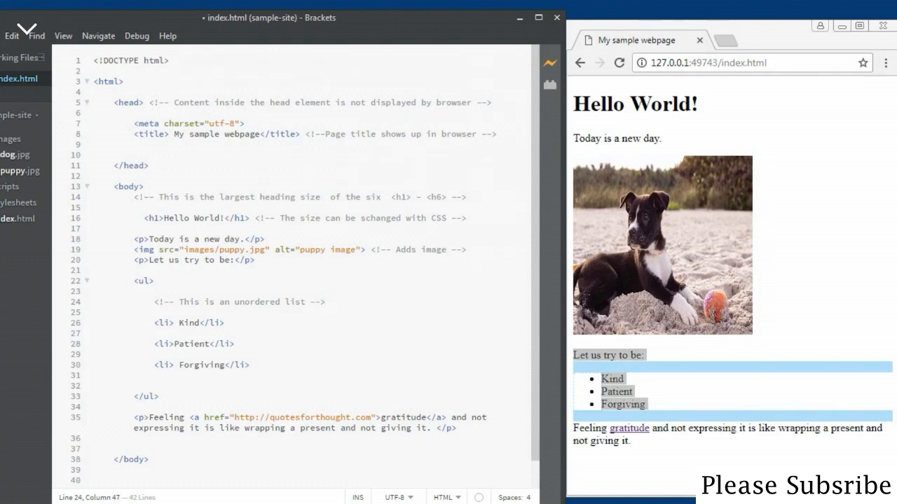
mouse_move(527, 384)
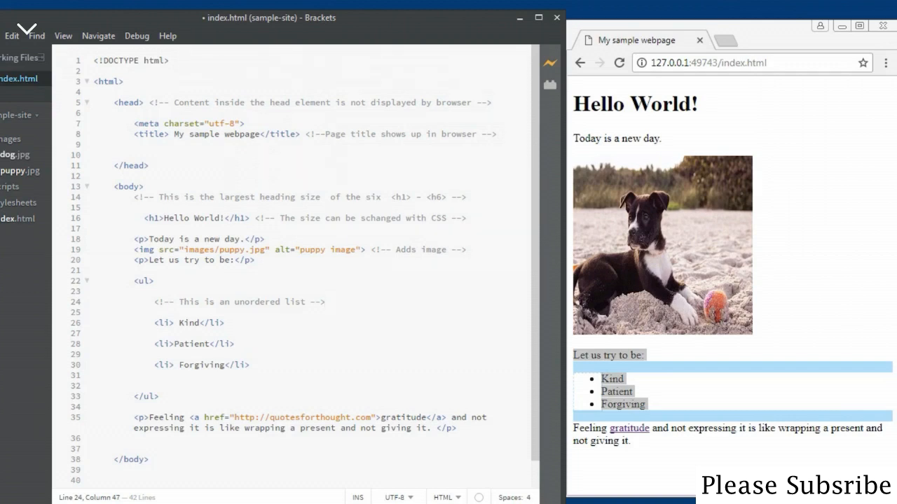
click(324, 301)
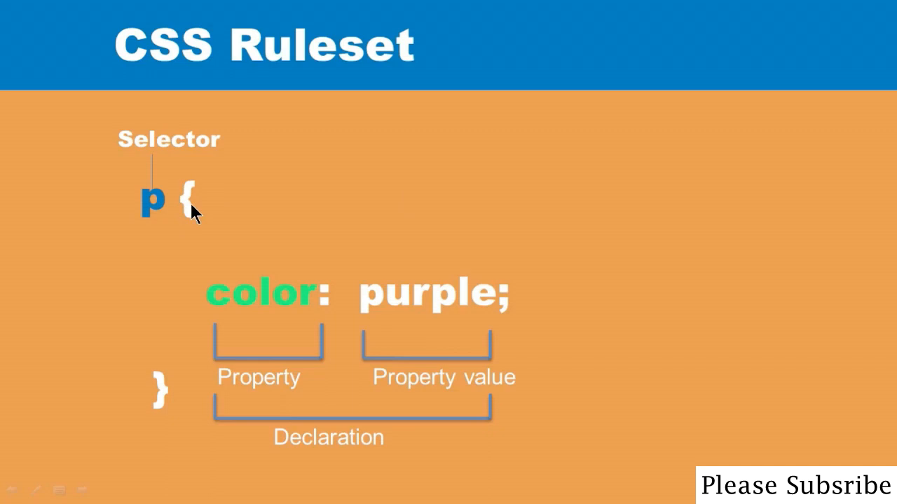
mouse_move(194, 224)
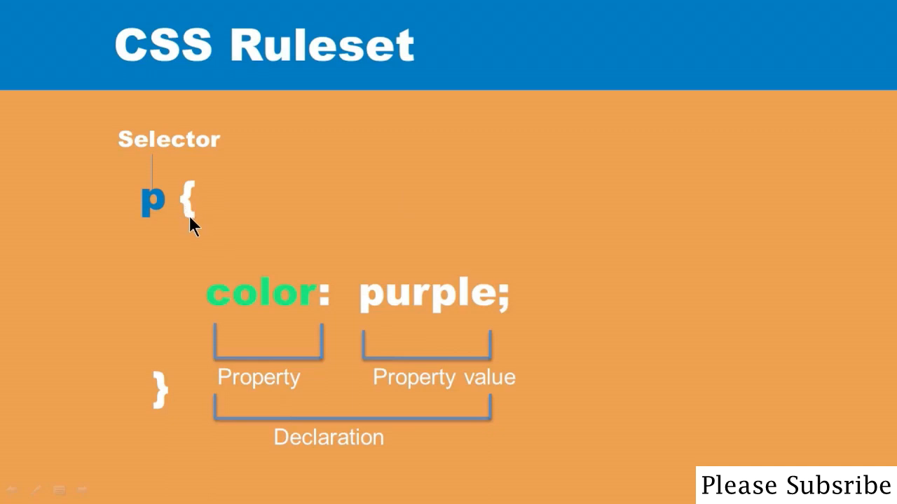
mouse_move(188, 381)
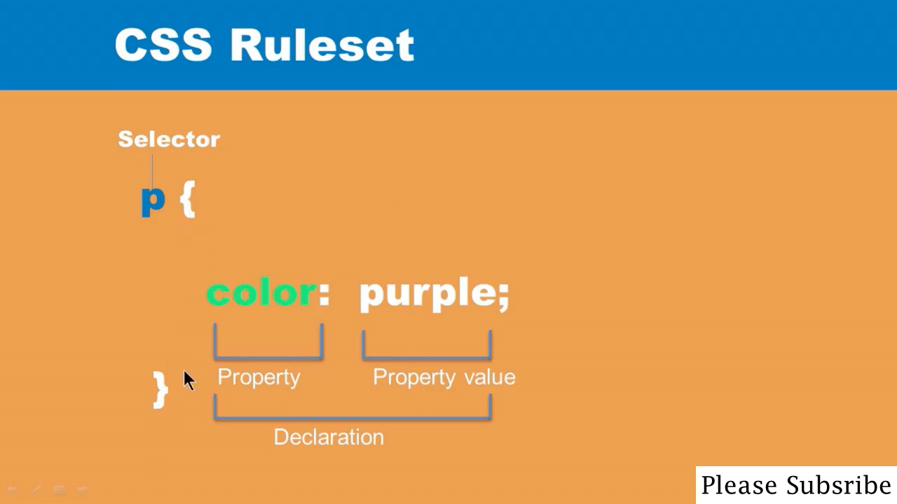
mouse_move(449, 497)
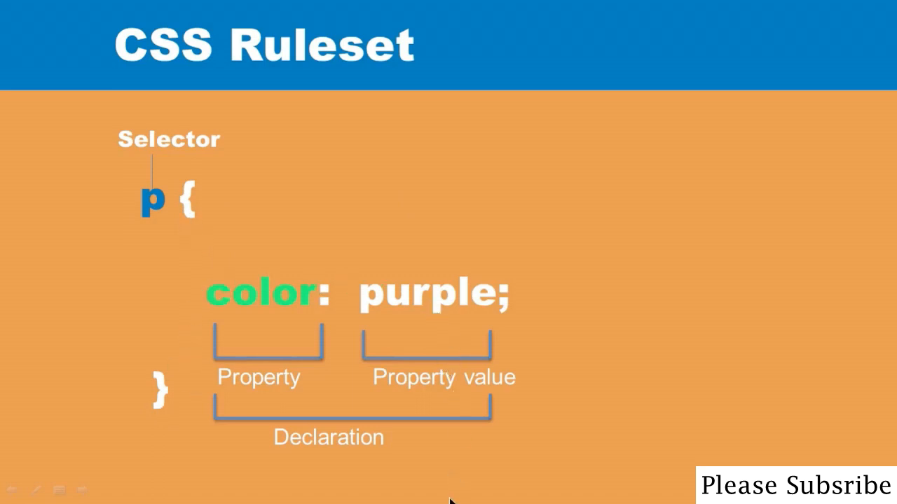
mouse_move(272, 315)
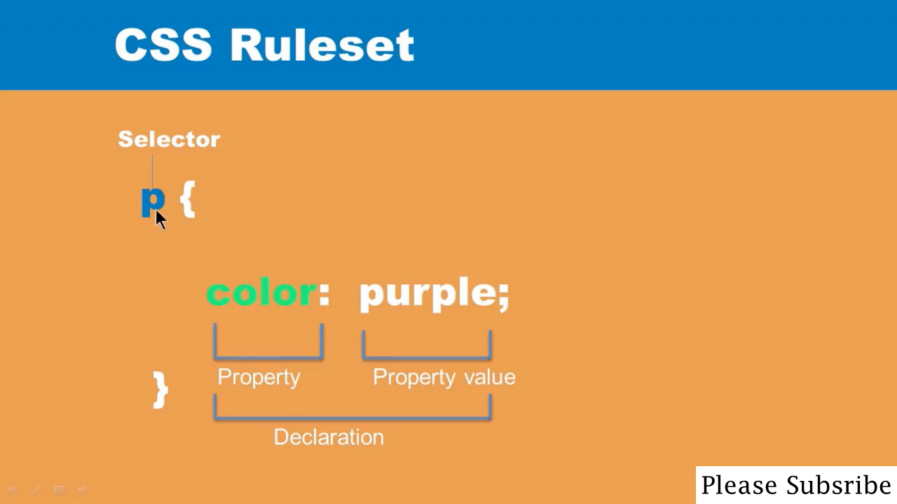
mouse_move(284, 353)
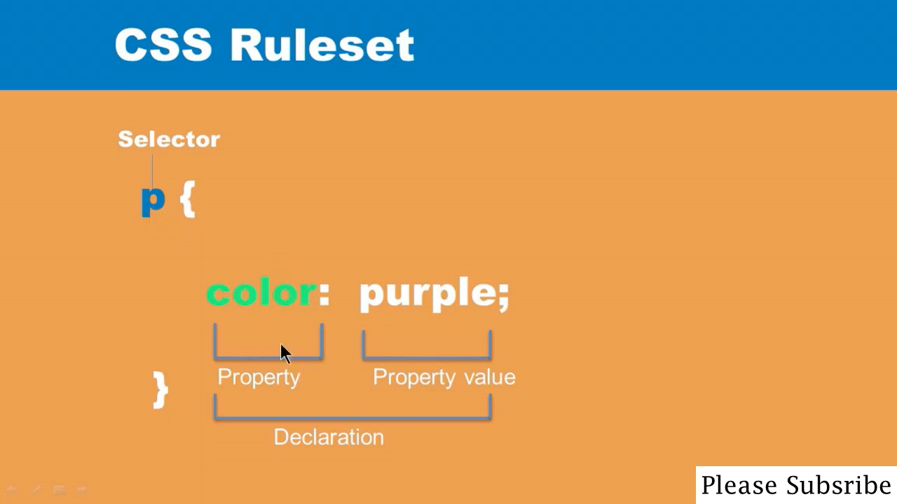
mouse_move(396, 315)
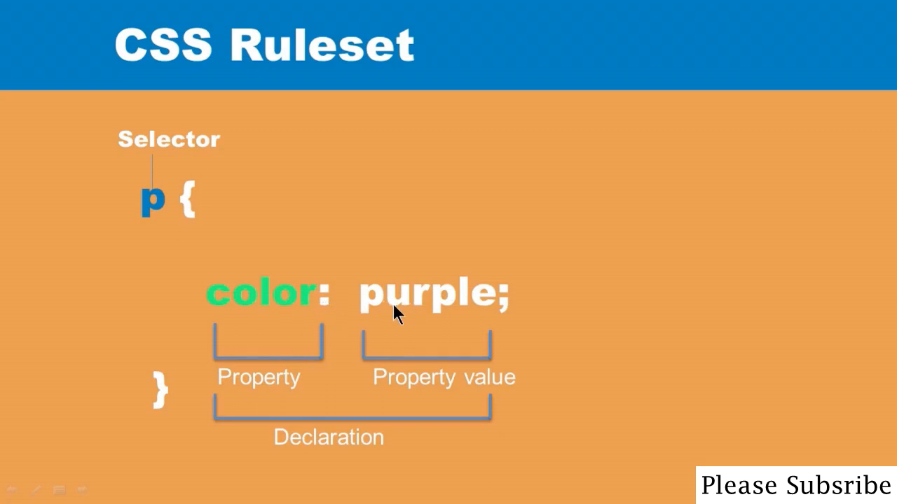
mouse_move(430, 341)
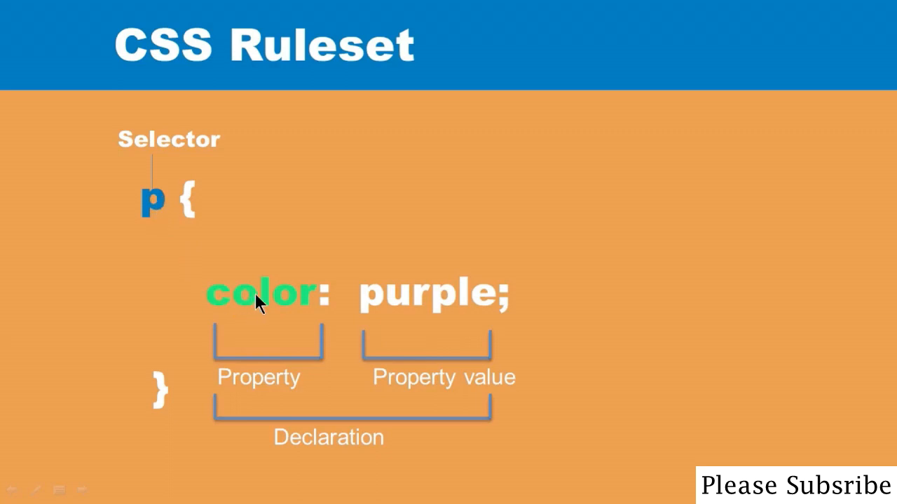
mouse_move(376, 312)
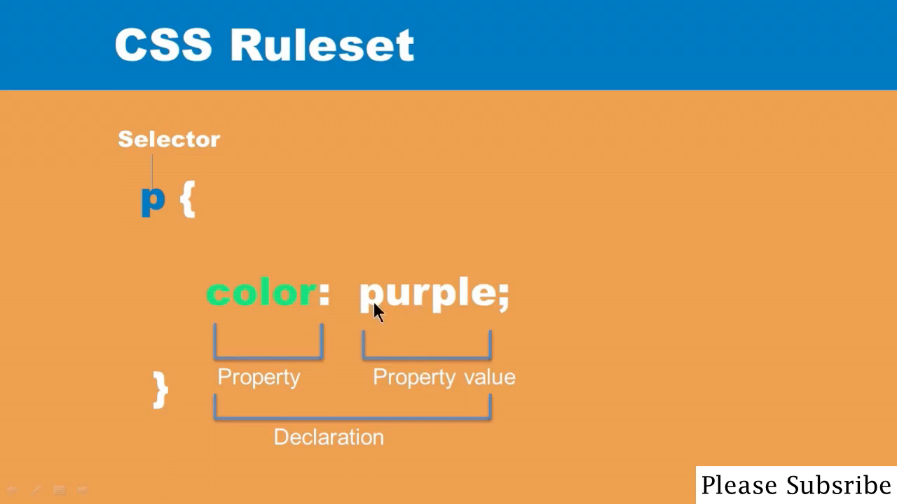
mouse_move(543, 322)
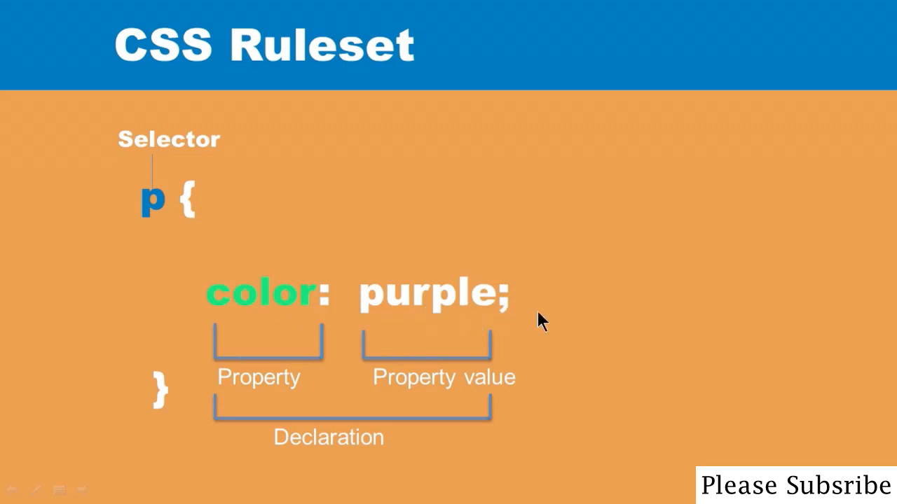
mouse_move(428, 283)
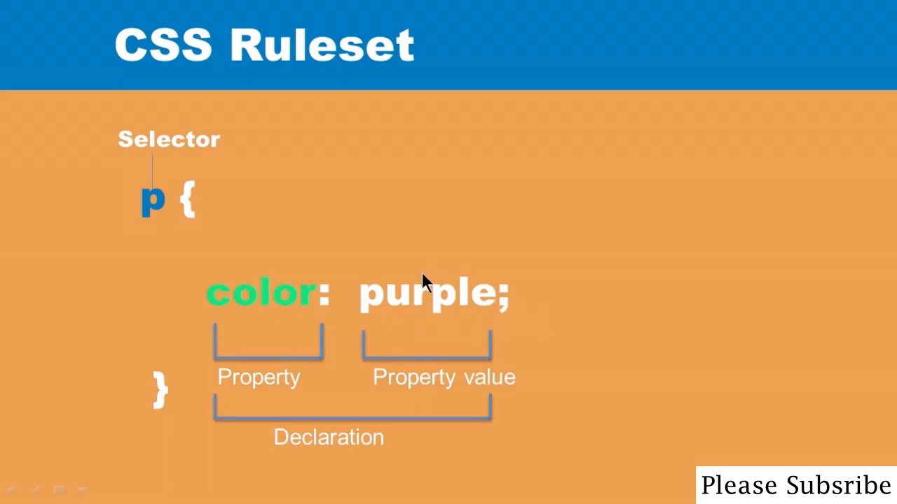
mouse_move(508, 313)
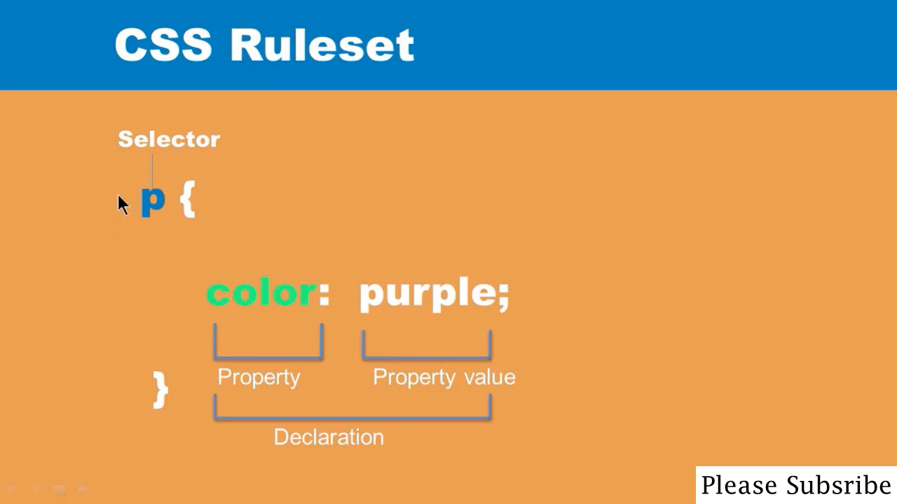
mouse_move(567, 324)
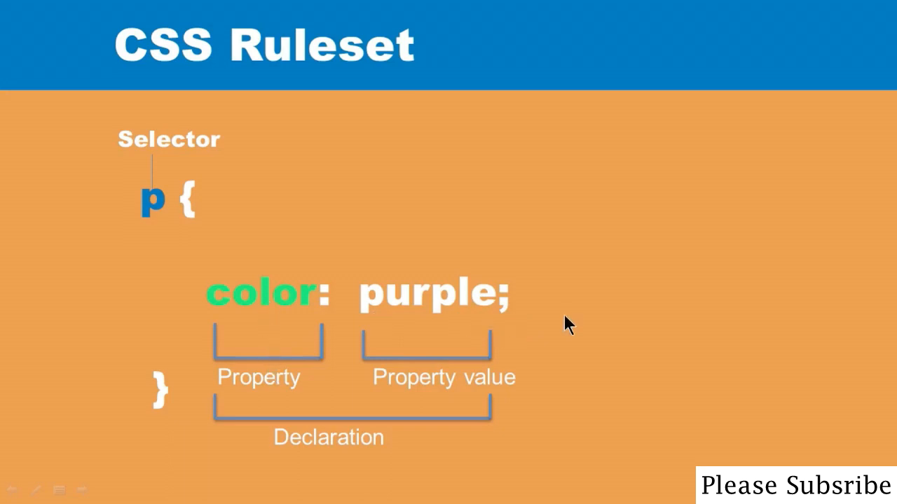
mouse_move(690, 297)
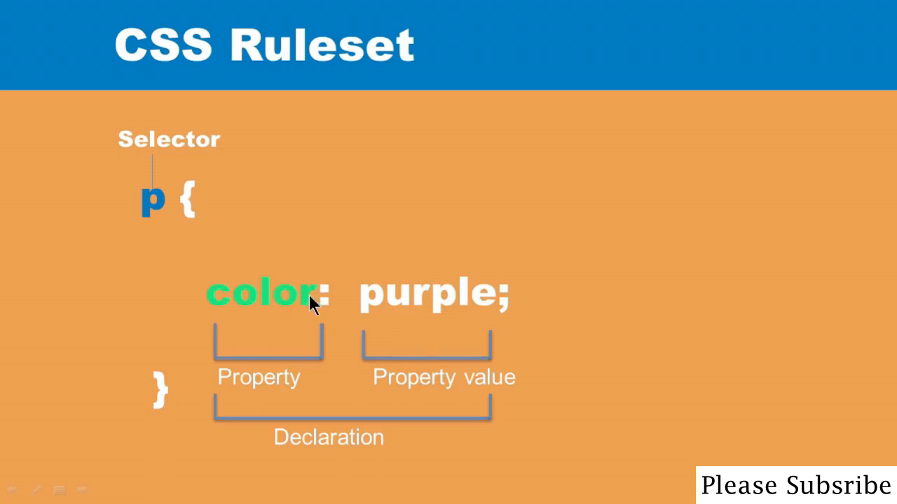
mouse_move(298, 314)
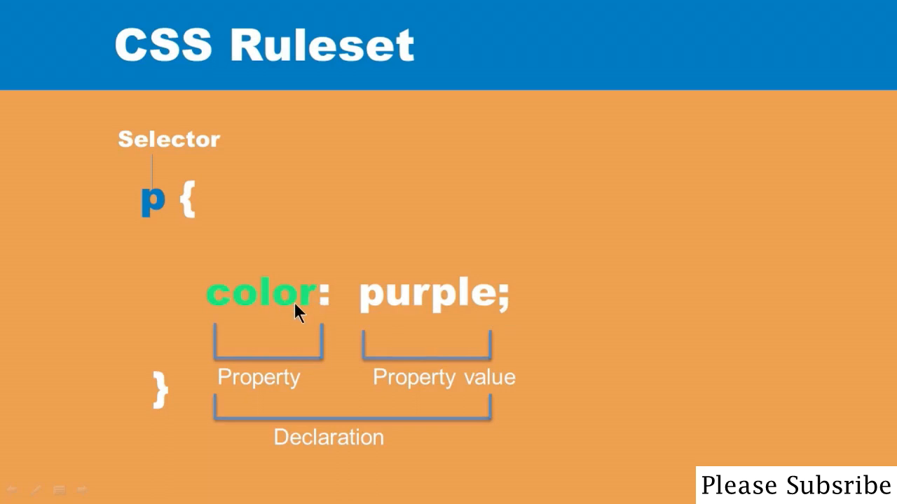